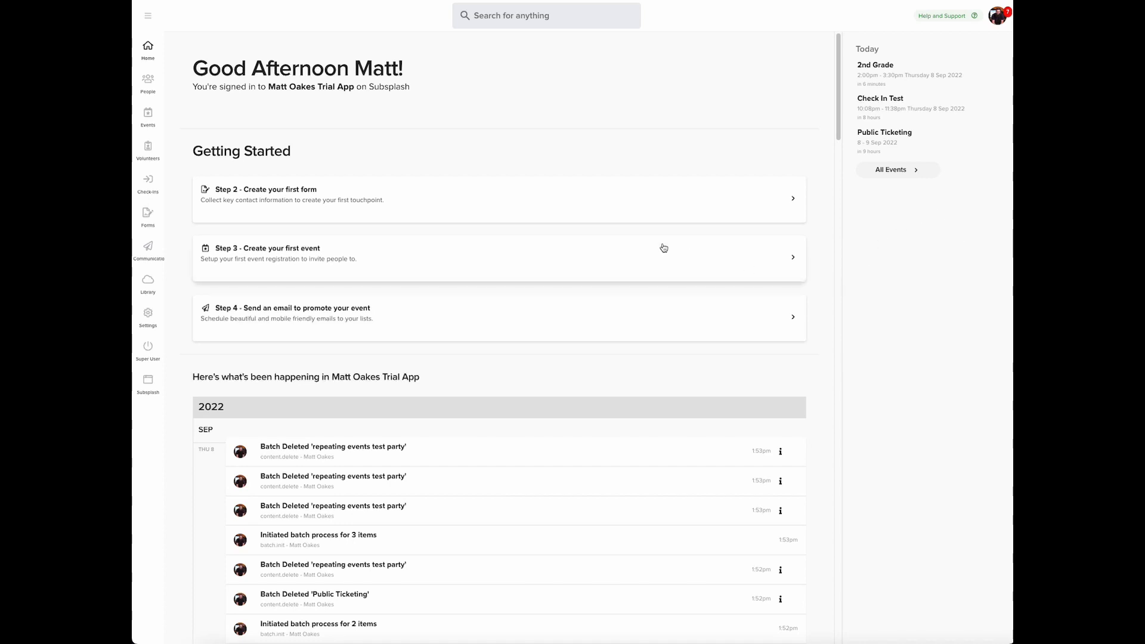
mouse_move(217, 144)
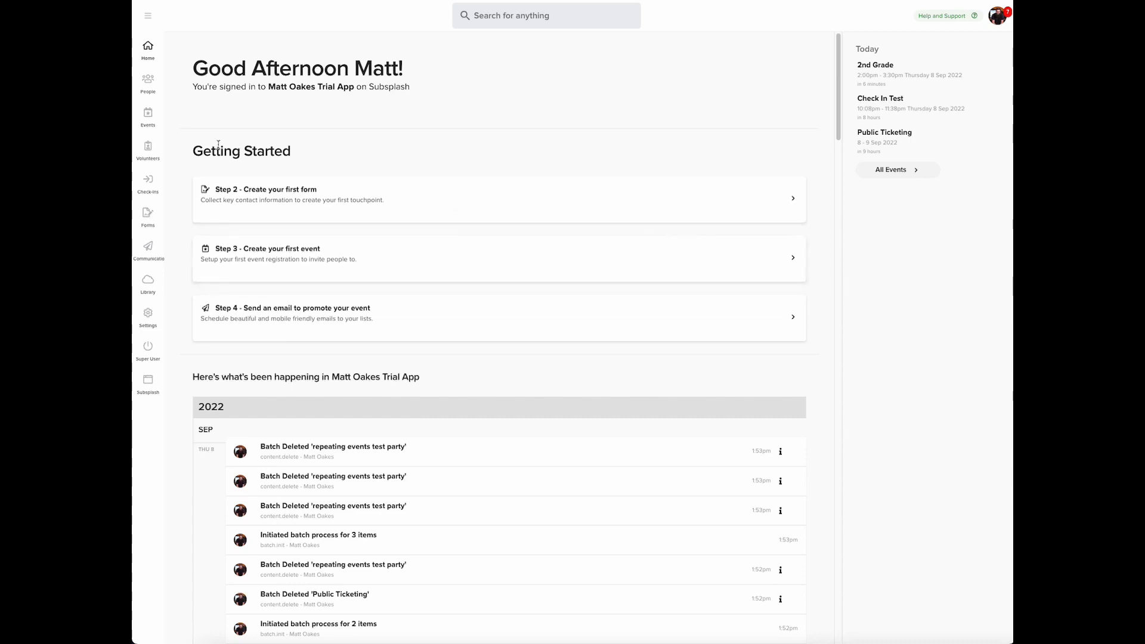
Reveal the Events section's pages from the left sidebar of the home dashboard.
click(148, 117)
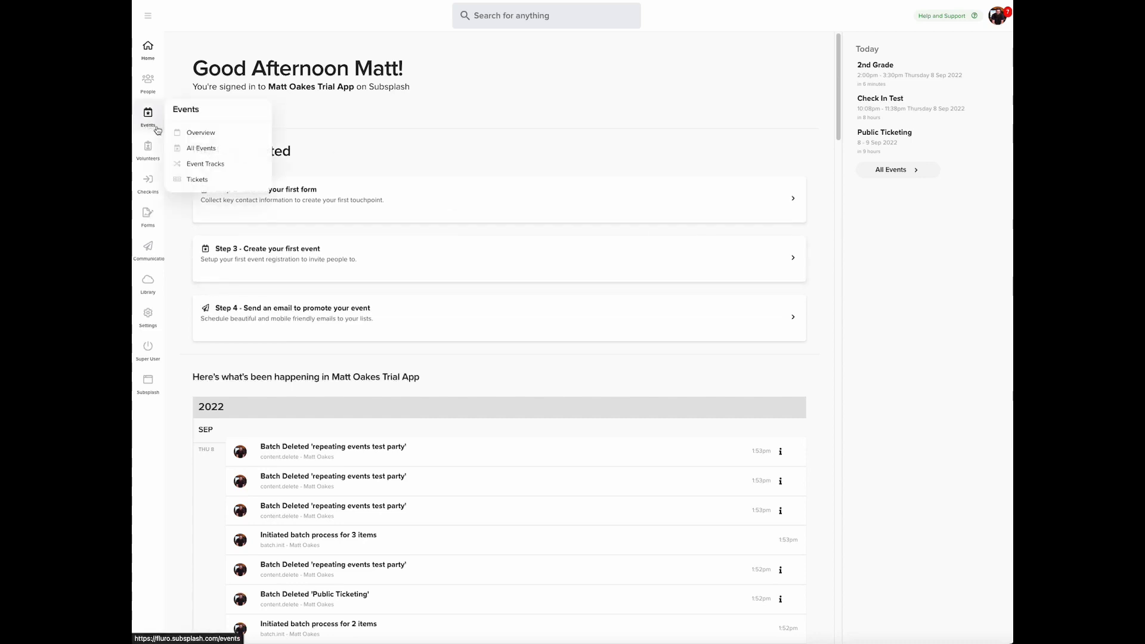
Start Mark Attendance for the 2nd Grade event on Thursday 8 Sep 2022 from All Events.
click(200, 148)
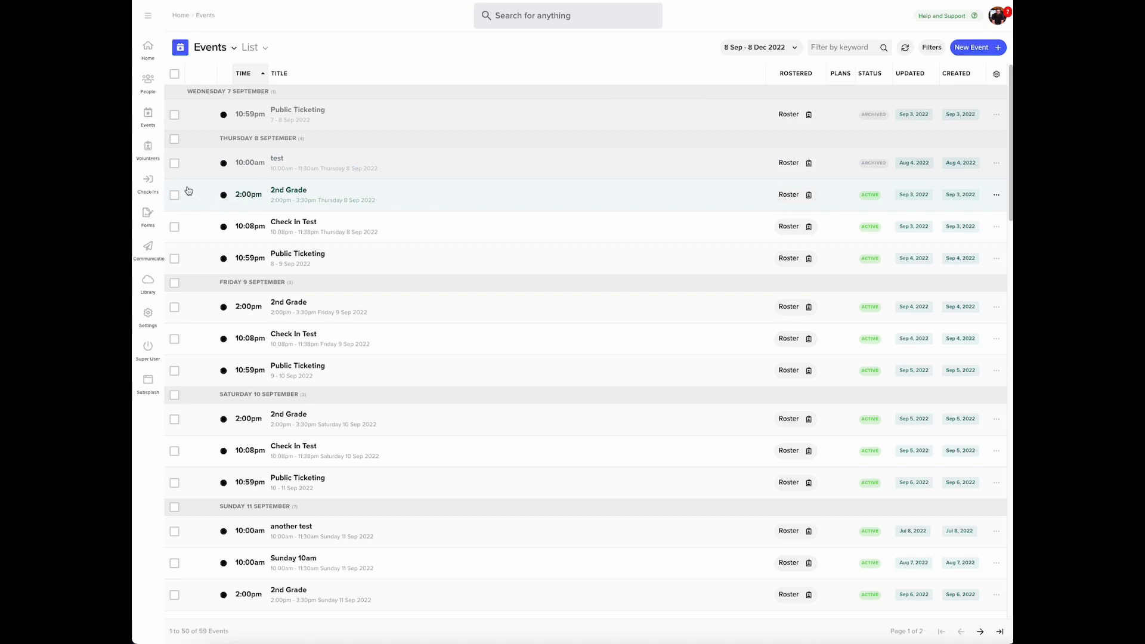
click(174, 194)
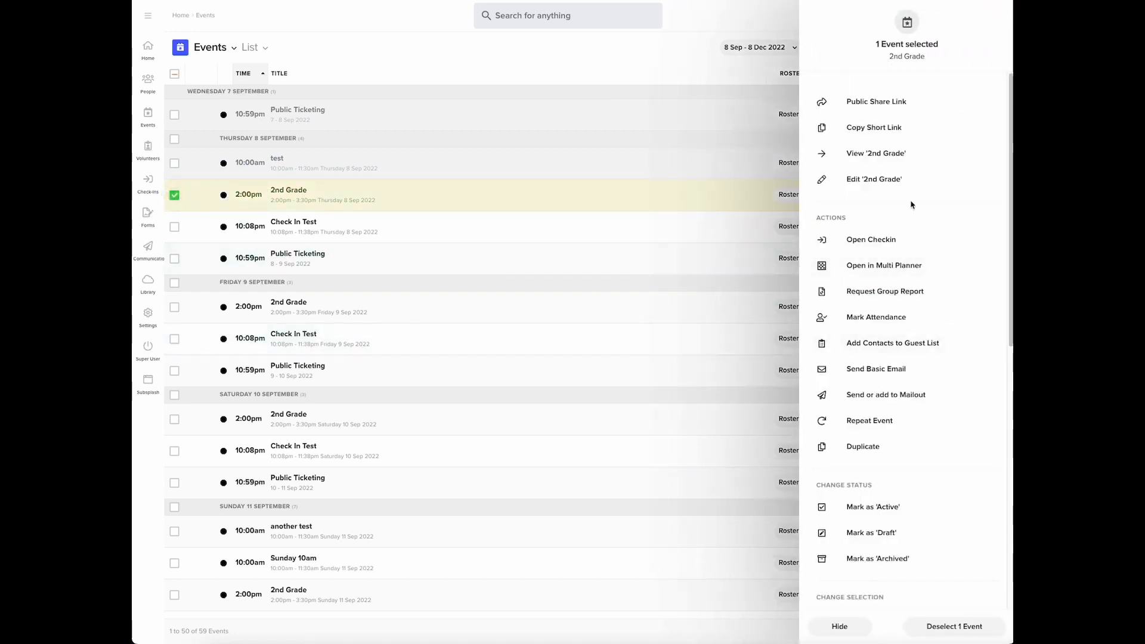
mouse_move(919, 473)
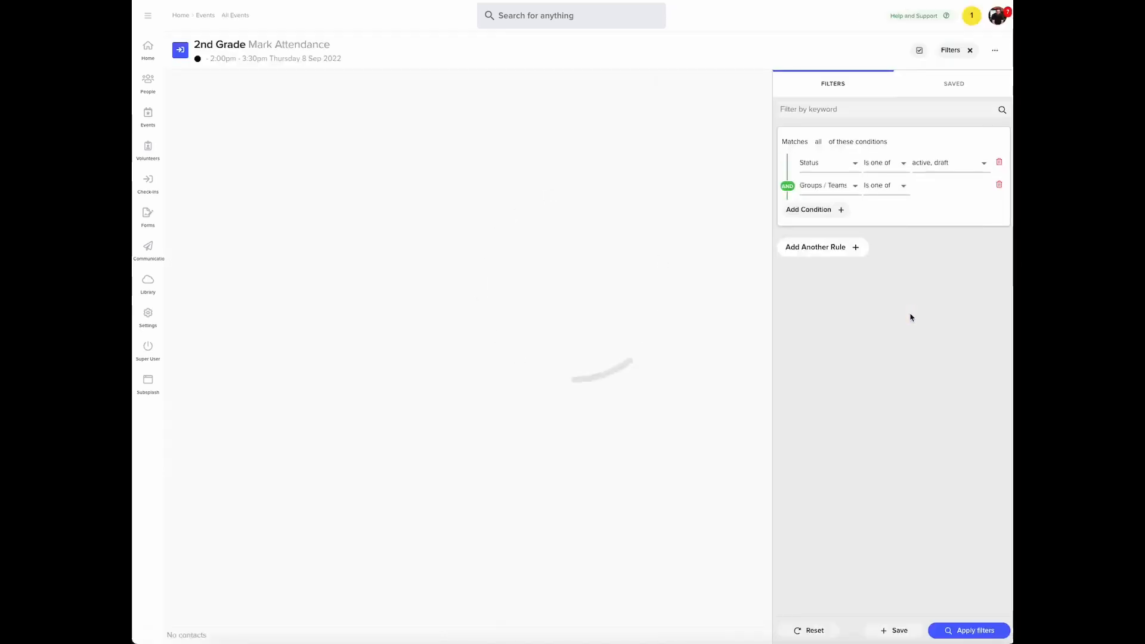
click(967, 629)
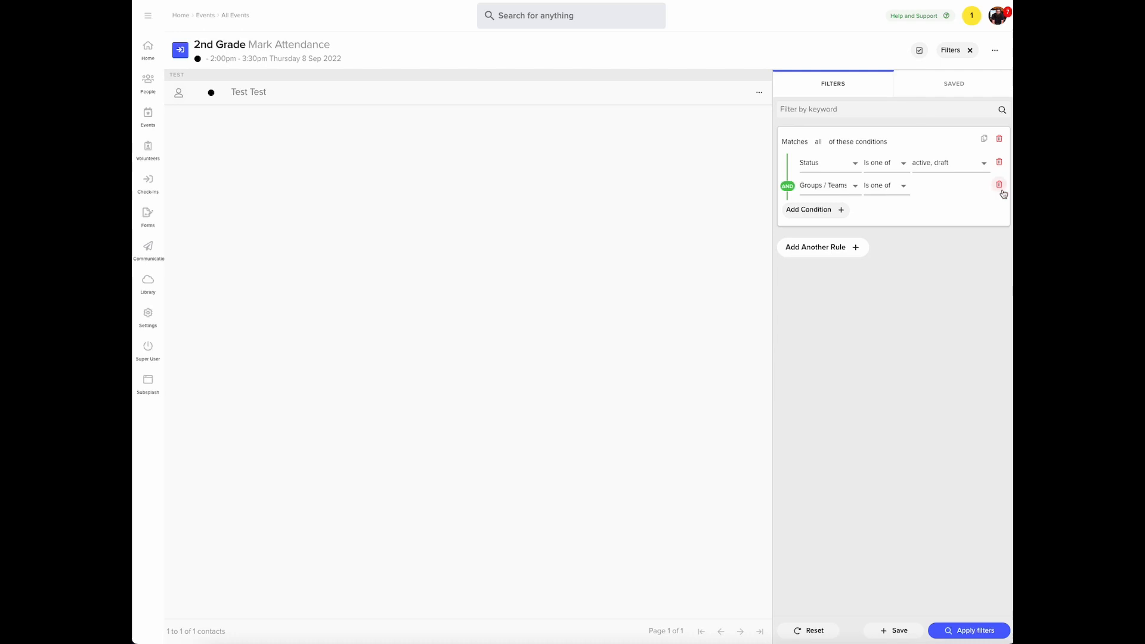
Remove the Groups / Teams condition and apply filters so all 16 contacts are listed.
click(999, 185)
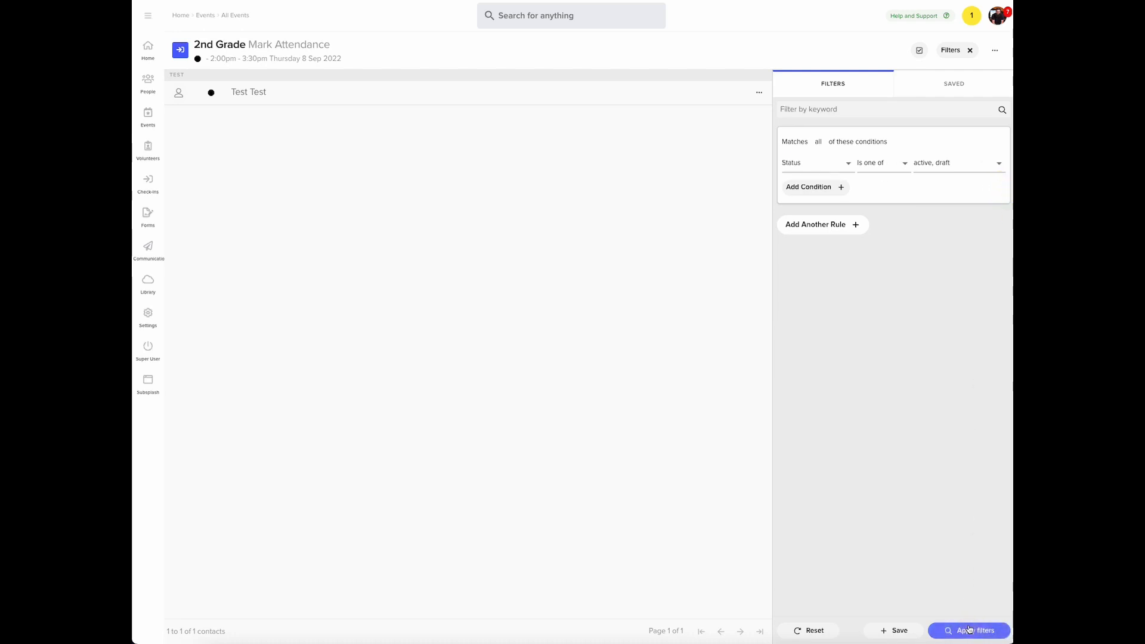
click(968, 630)
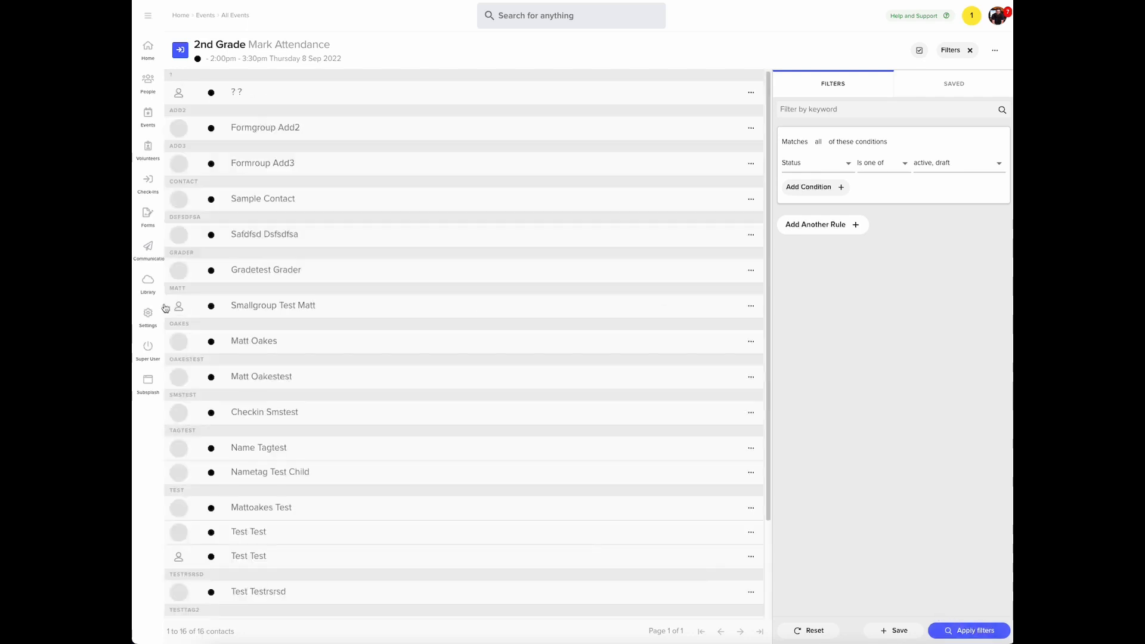
Select Nametag Testtag2 as the fifth contact to check in alongside the other four.
scroll(down, 3)
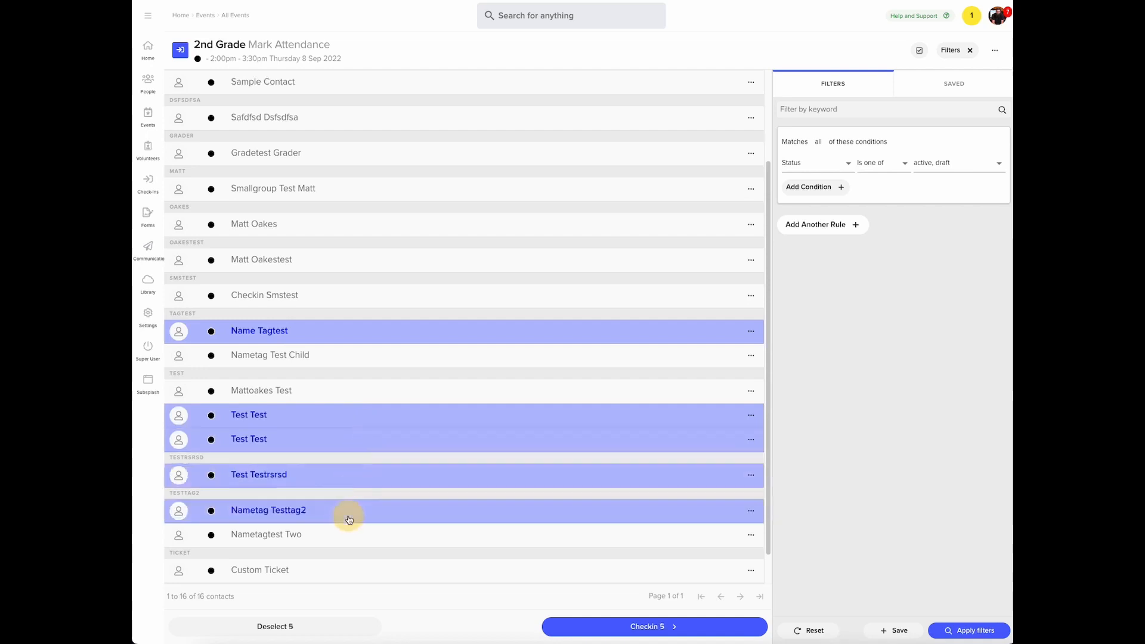
click(653, 626)
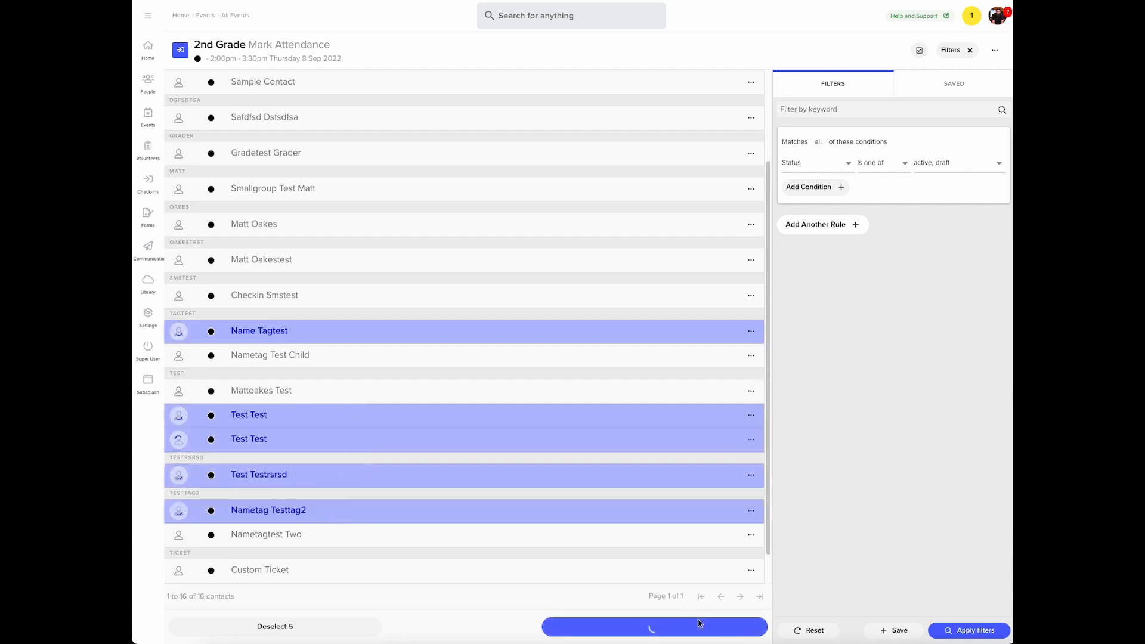
Check in the five selected contacts to 2nd Grade so they show greyed out with check marks.
click(653, 625)
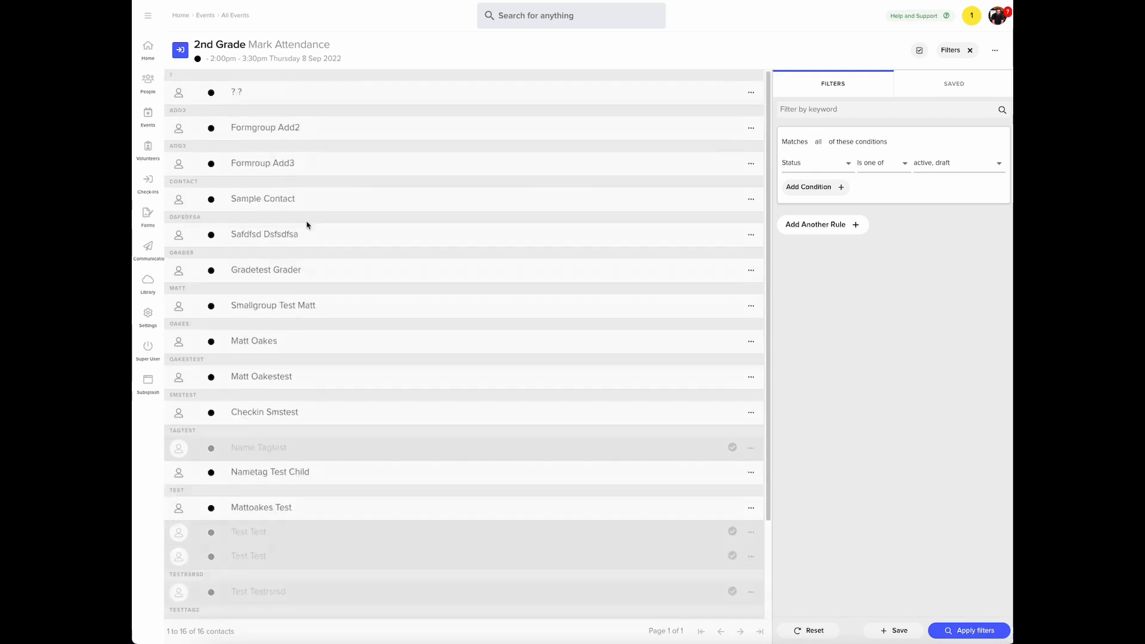
mouse_move(367, 182)
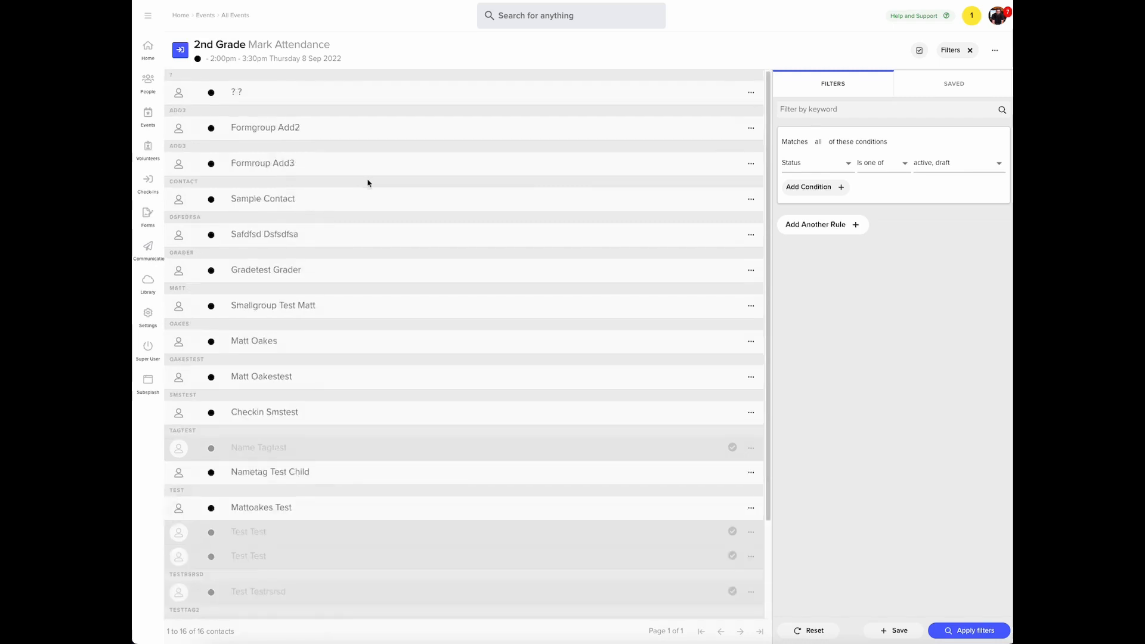